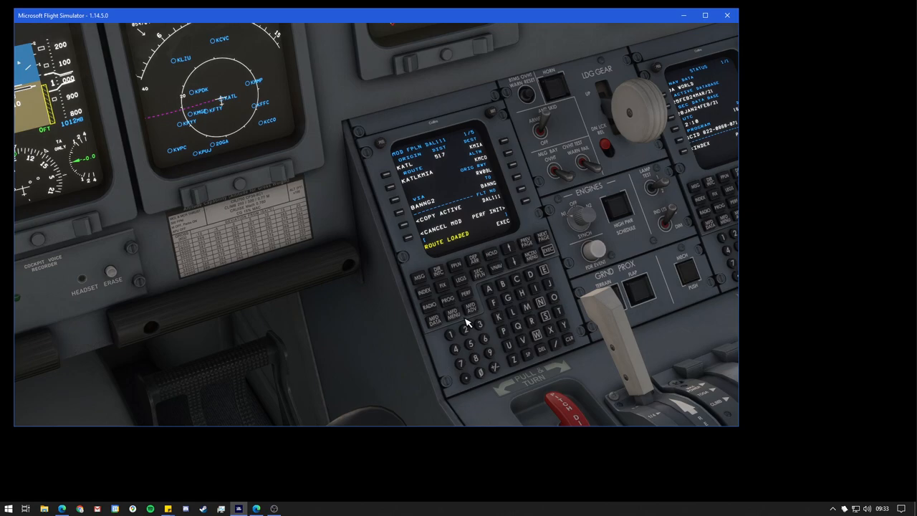
Step: Switch to the external camera showing the jet parked at the terminal gate
{"action": "left_click", "coordinate": [532, 236]}
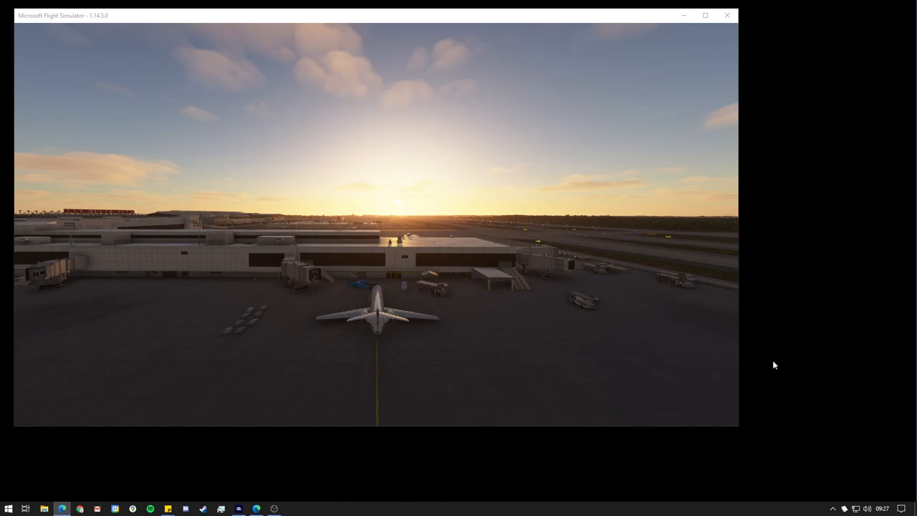
Step: Bring up the SimBrief website's SimBrief Downloader help page
{"action": "left_click", "coordinate": [255, 509]}
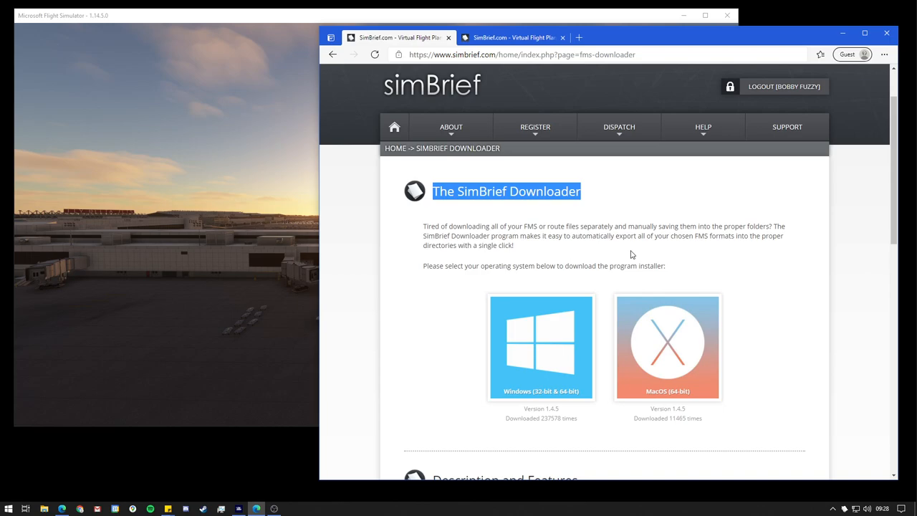
{"action": "mouse_move", "coordinate": [565, 265]}
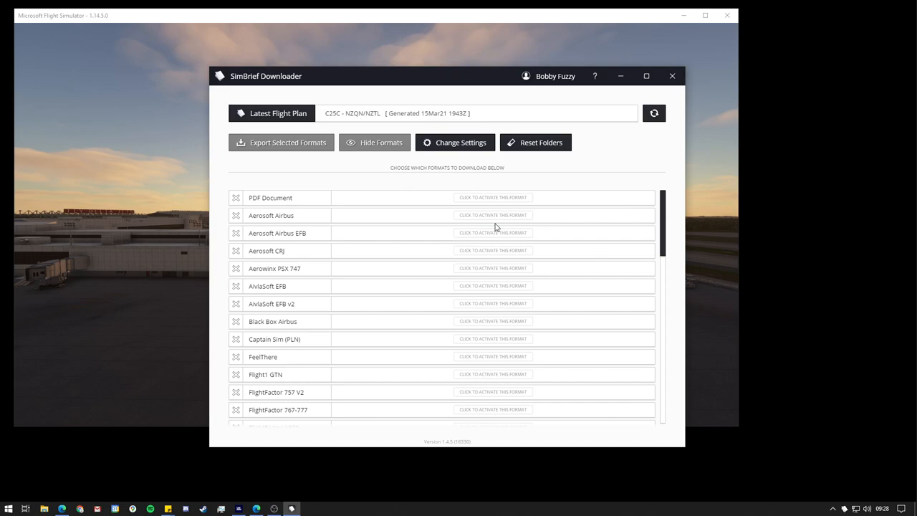
Step: Launch SimBrief Downloader to view the export format list for flight plan NZQN/NZTL
{"action": "left_click", "coordinate": [493, 215]}
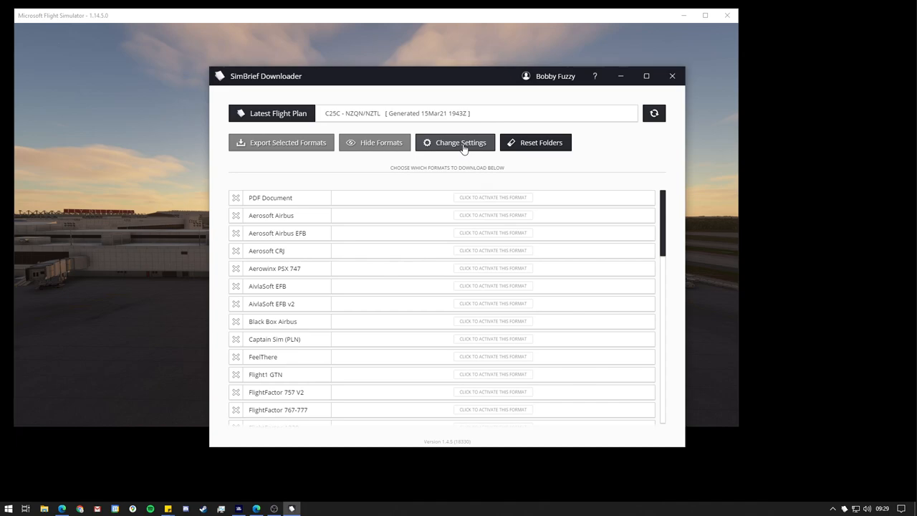
Step: Review the downloader's auto-start and overwrite settings, then close its window
{"action": "left_click", "coordinate": [454, 142]}
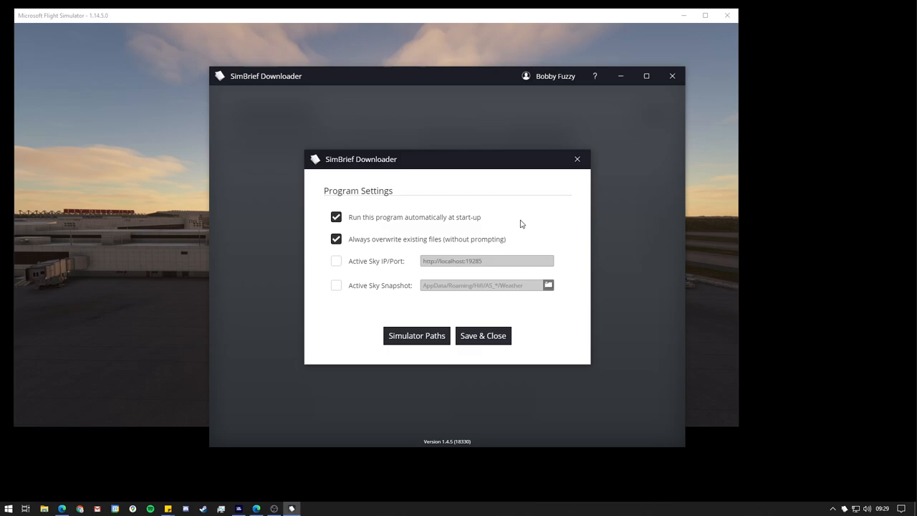
{"action": "mouse_move", "coordinate": [360, 245]}
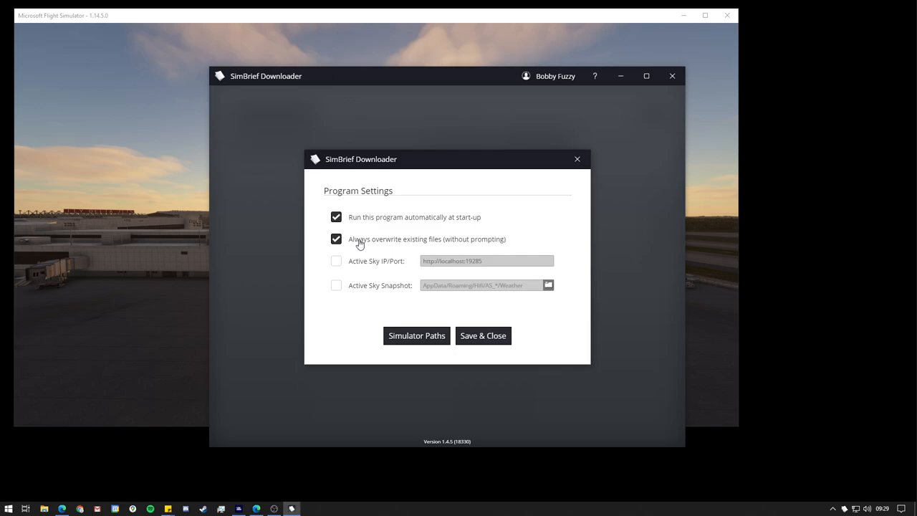
{"action": "left_click", "coordinate": [482, 335]}
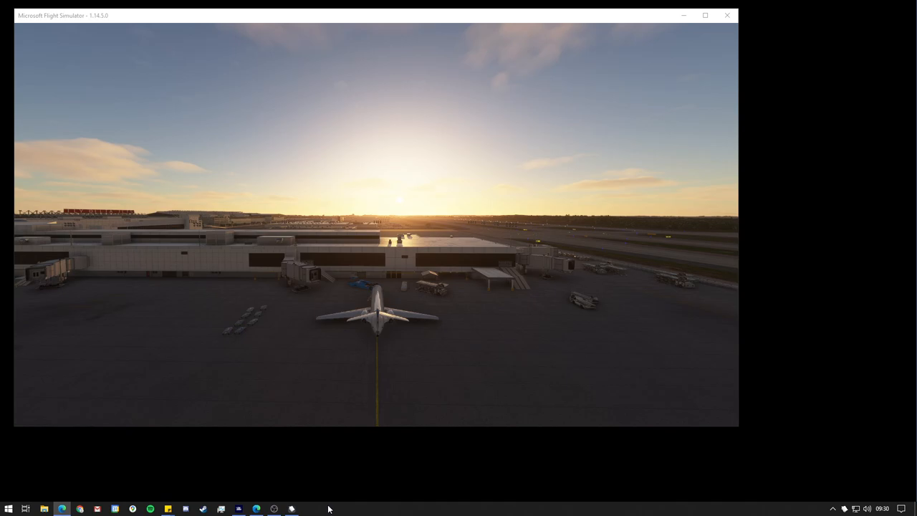
{"action": "mouse_move", "coordinate": [845, 509]}
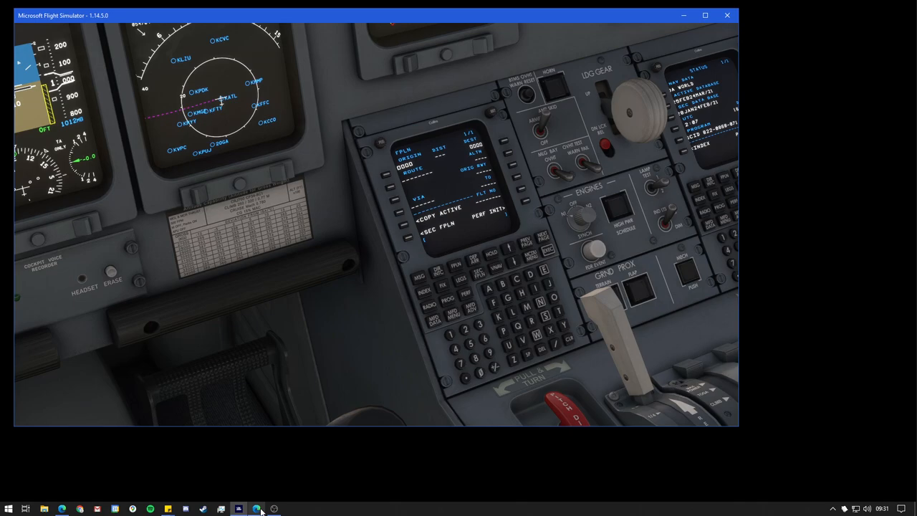
{"action": "mouse_move", "coordinate": [323, 419]}
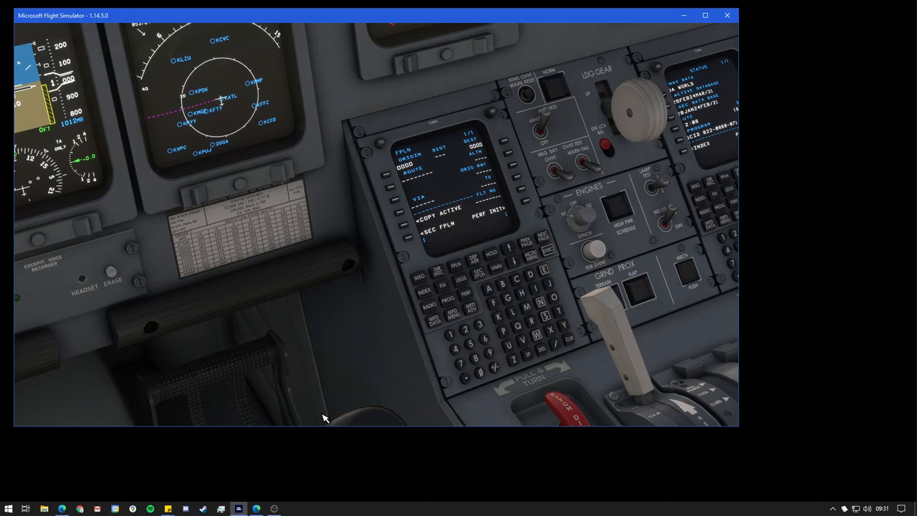
{"action": "mouse_move", "coordinate": [831, 487]}
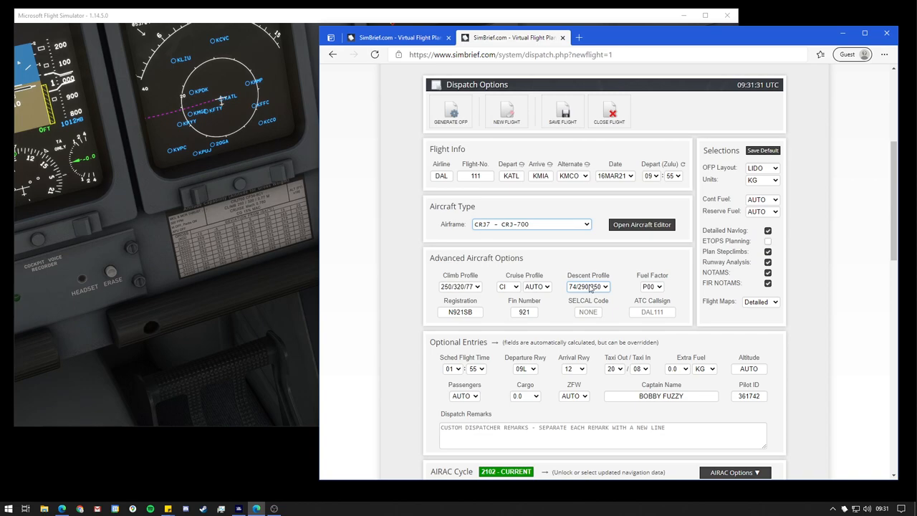
Step: Generate the DAL111 KATL–KMIA OFP at FL370 and confirm
{"action": "left_click", "coordinate": [450, 111]}
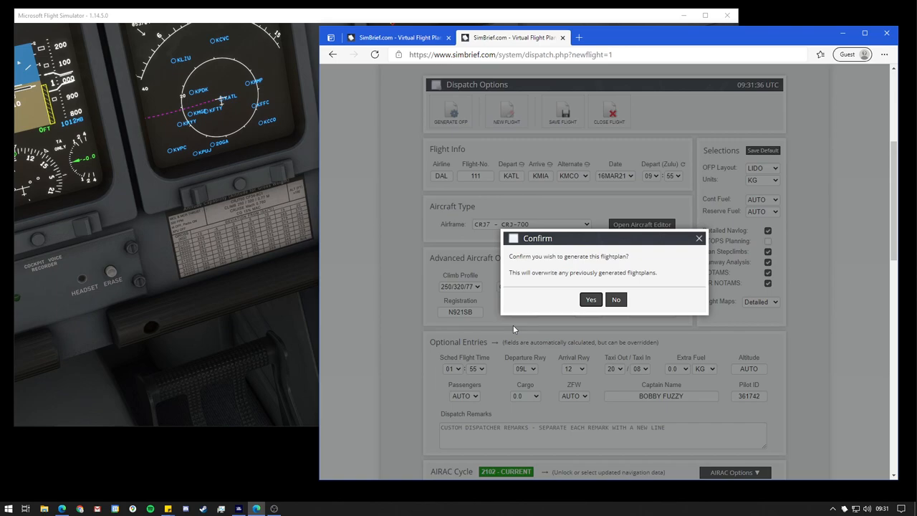
{"action": "left_click", "coordinate": [590, 298]}
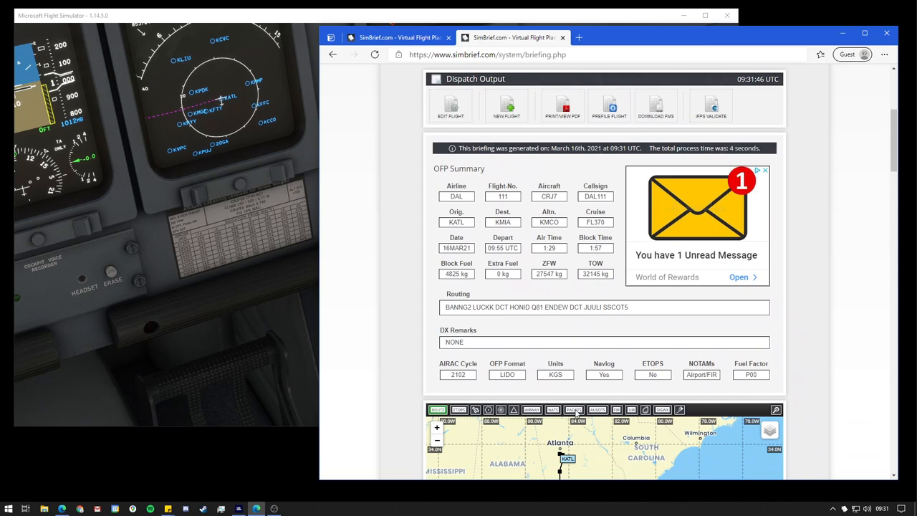
Step: Export KATLKMIA.flp to the aerosoft-crj work folder and dismiss the confirmation
{"action": "left_click", "coordinate": [656, 104]}
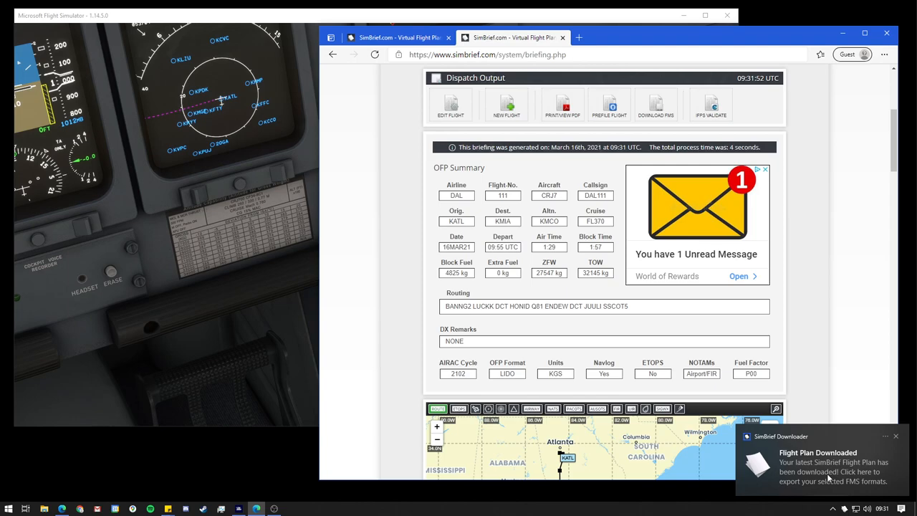
{"action": "left_click", "coordinate": [817, 471]}
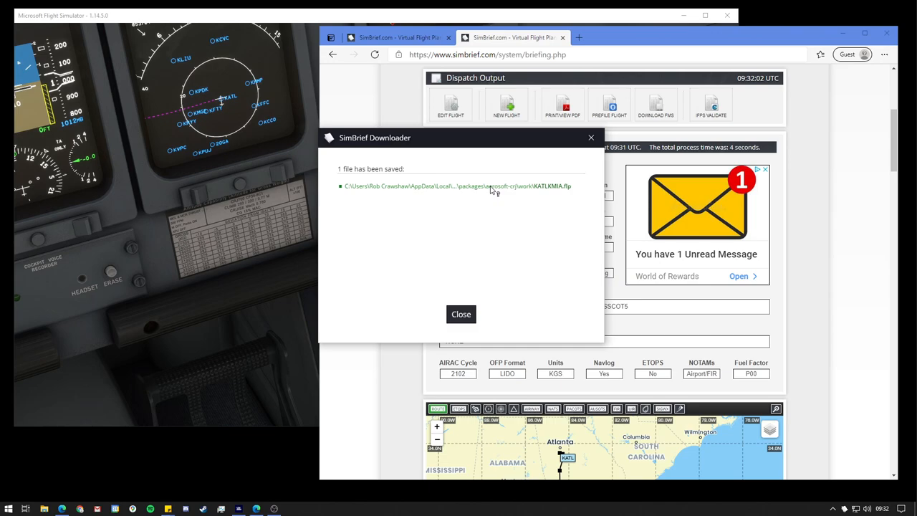
{"action": "mouse_move", "coordinate": [542, 211]}
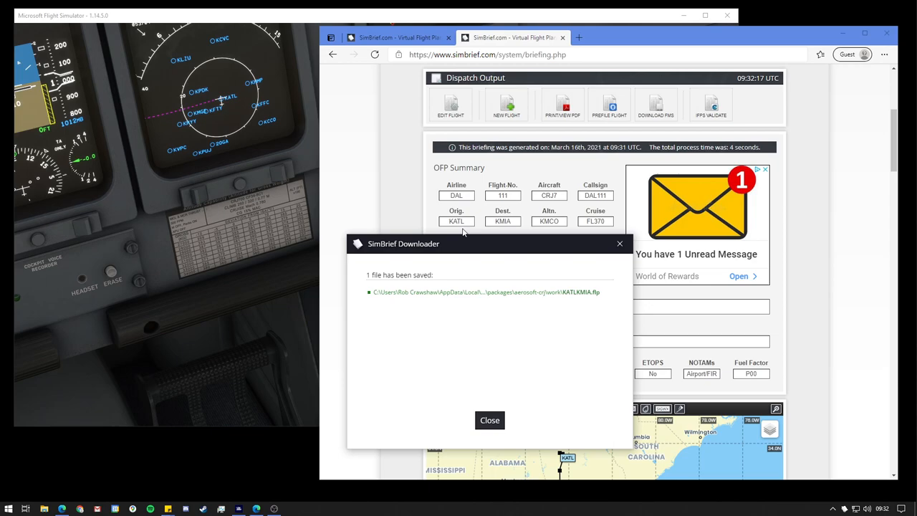
{"action": "left_click", "coordinate": [489, 420]}
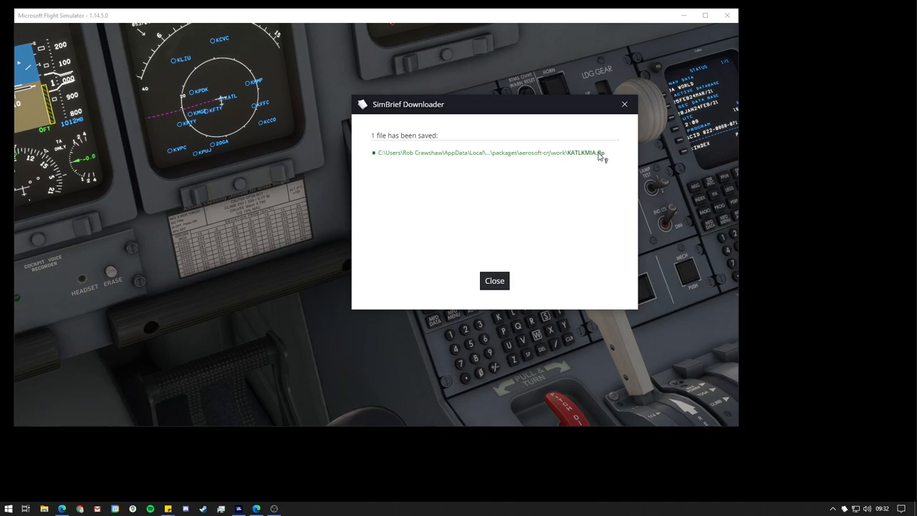
{"action": "mouse_move", "coordinate": [593, 169]}
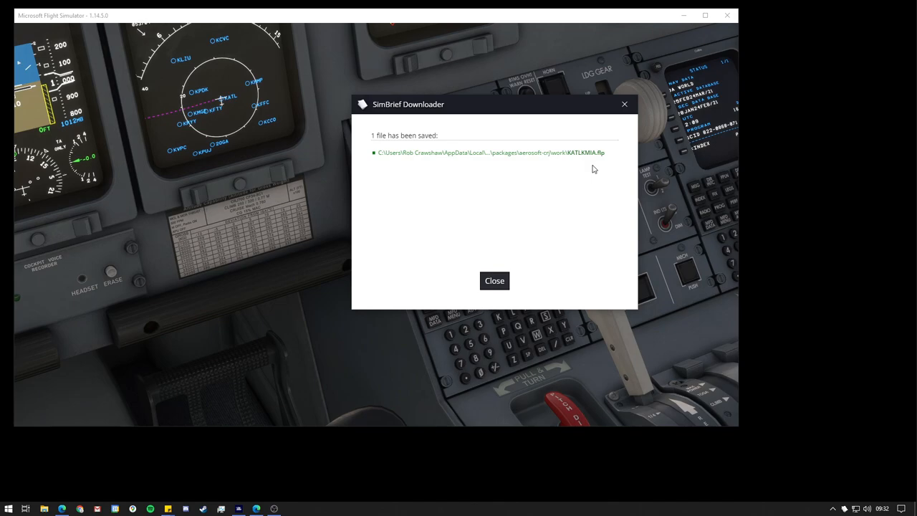
{"action": "left_click", "coordinate": [495, 280]}
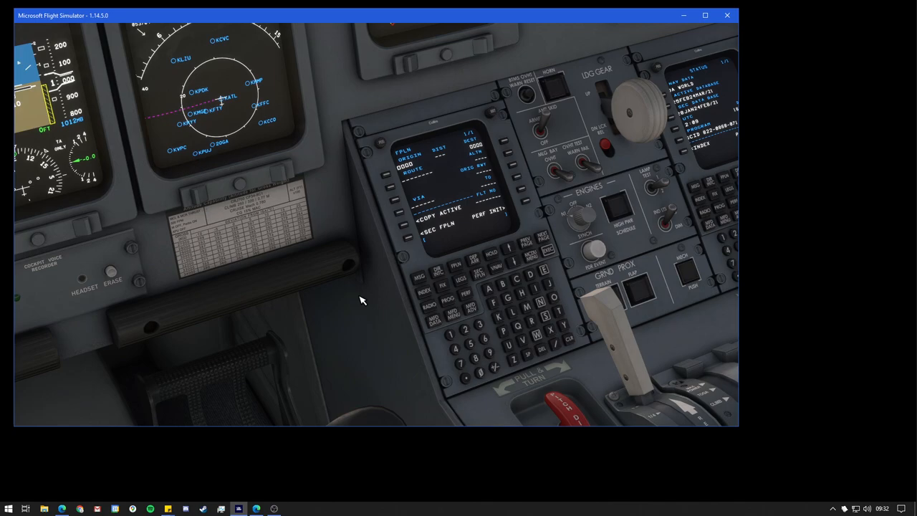
{"action": "mouse_move", "coordinate": [432, 179]}
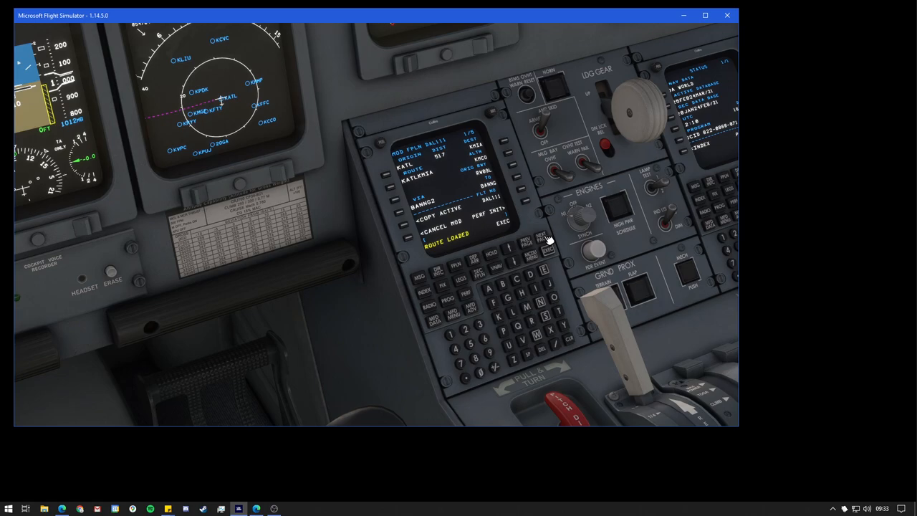
Step: Execute the loaded KATLKMIA route as the active DAL111 flight plan
{"action": "left_click", "coordinate": [544, 240]}
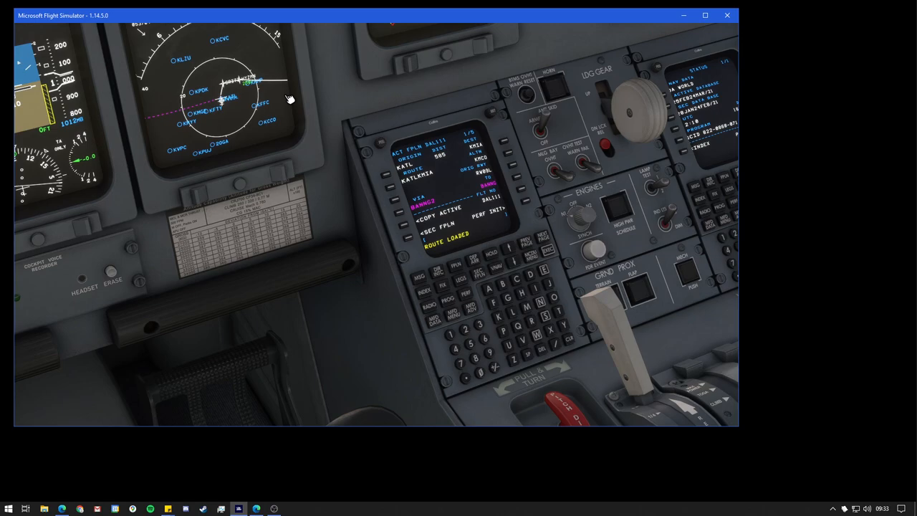
Step: Review the BANNG2 departure legs, then view PERF INIT weights, fuel and FL370 cruise
{"action": "left_click", "coordinate": [534, 237]}
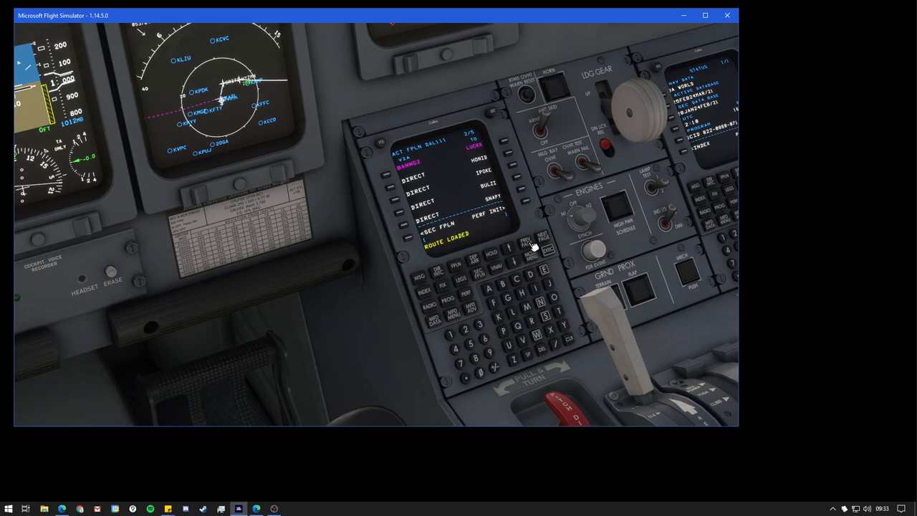
{"action": "mouse_move", "coordinate": [423, 176]}
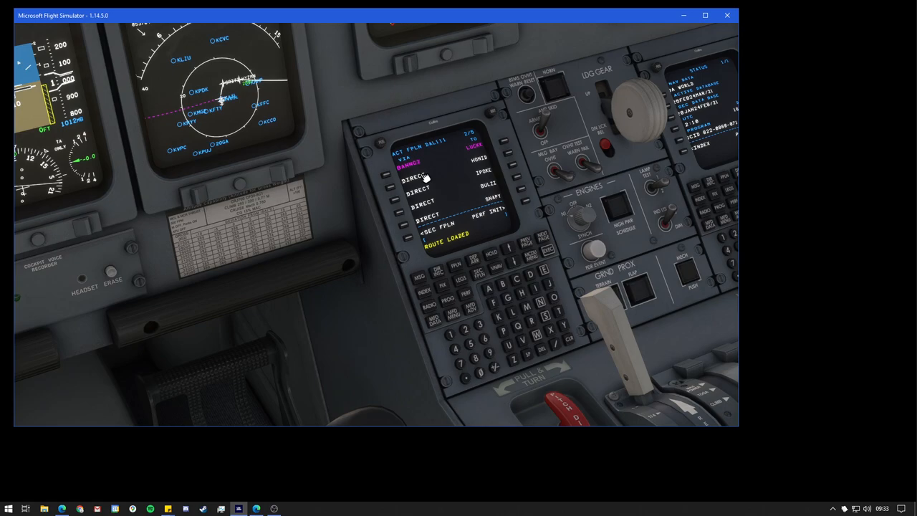
{"action": "left_click", "coordinate": [452, 268]}
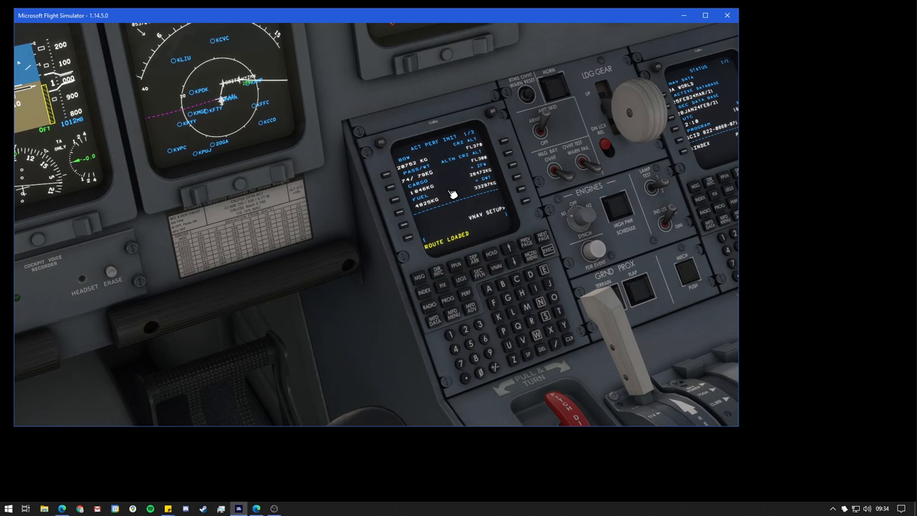
{"action": "mouse_move", "coordinate": [483, 154]}
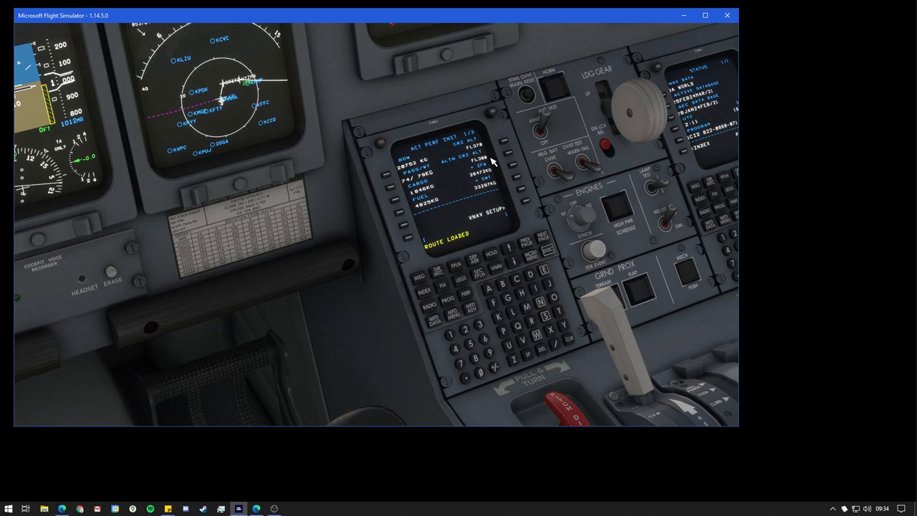
{"action": "mouse_move", "coordinate": [399, 342]}
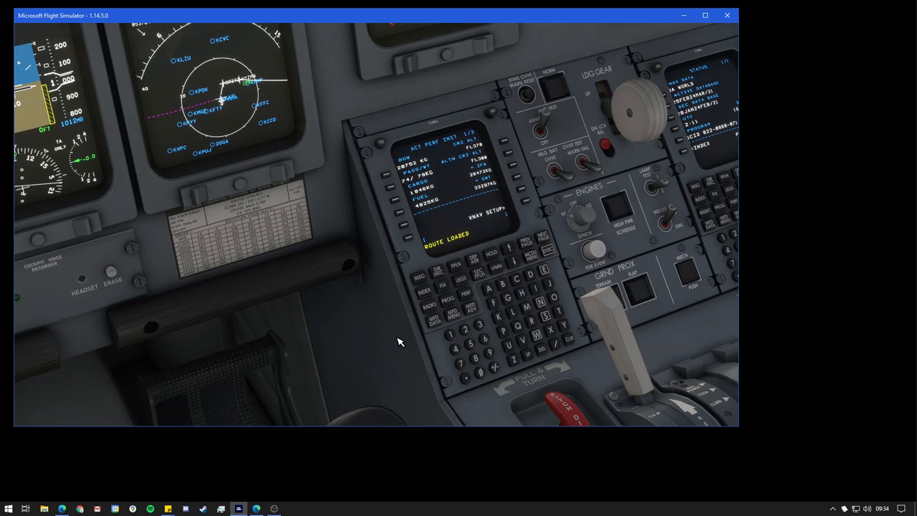
{"action": "mouse_move", "coordinate": [423, 378]}
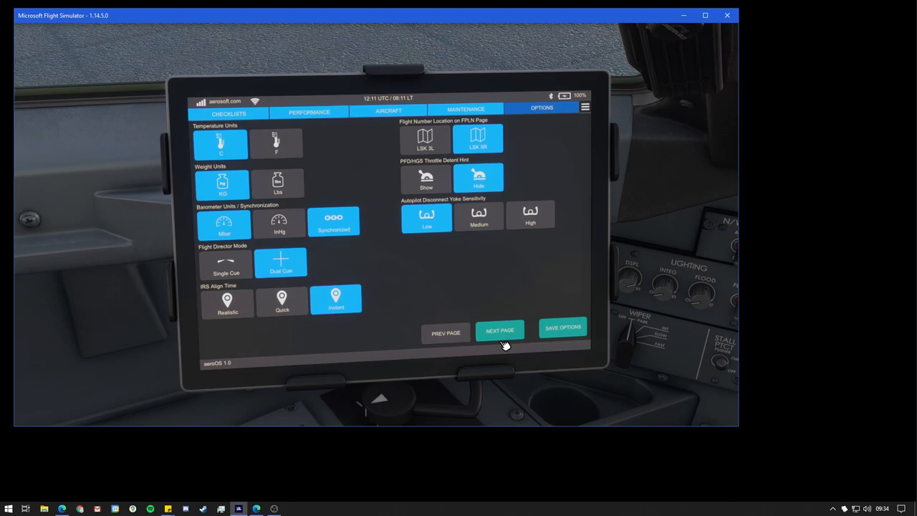
Step: Show the second EFB options page with sound, FMS, MFD map and PFD color settings
{"action": "left_click", "coordinate": [499, 330]}
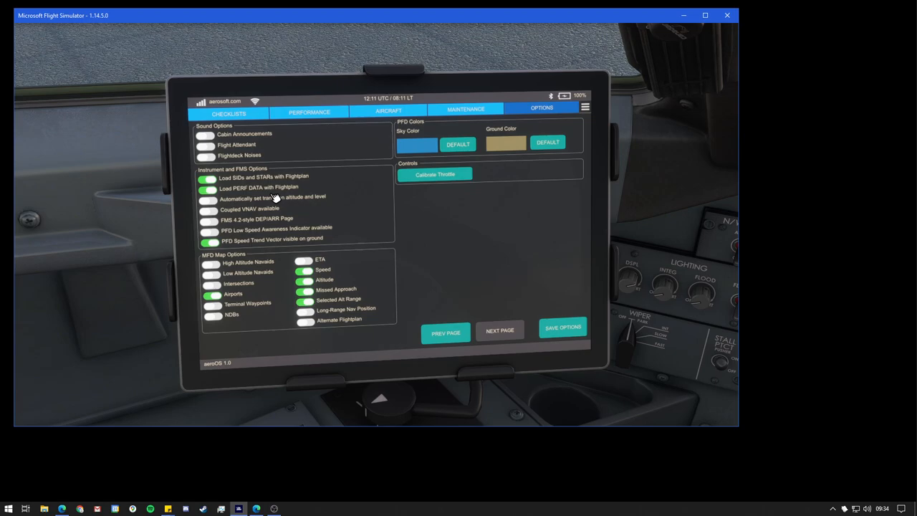
{"action": "mouse_move", "coordinate": [322, 181]}
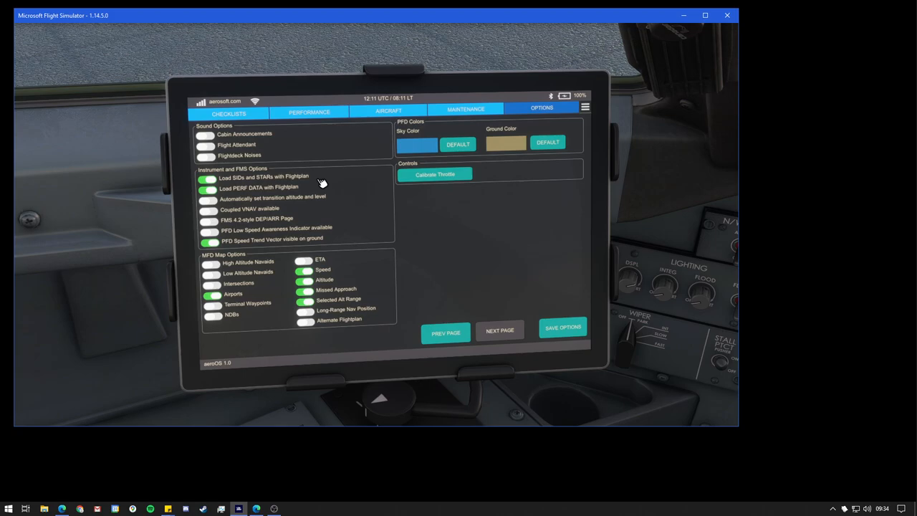